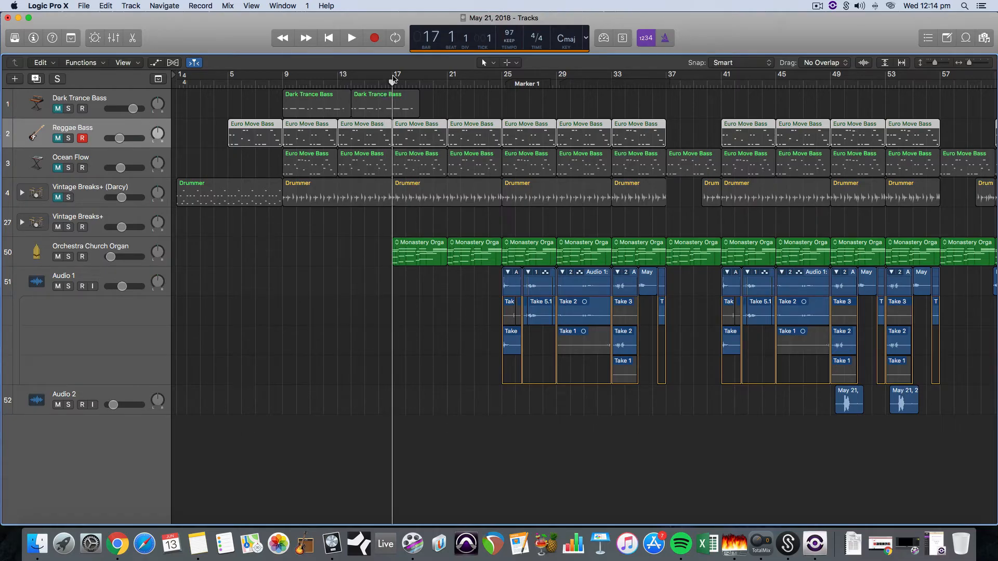
mouse_move(140, 247)
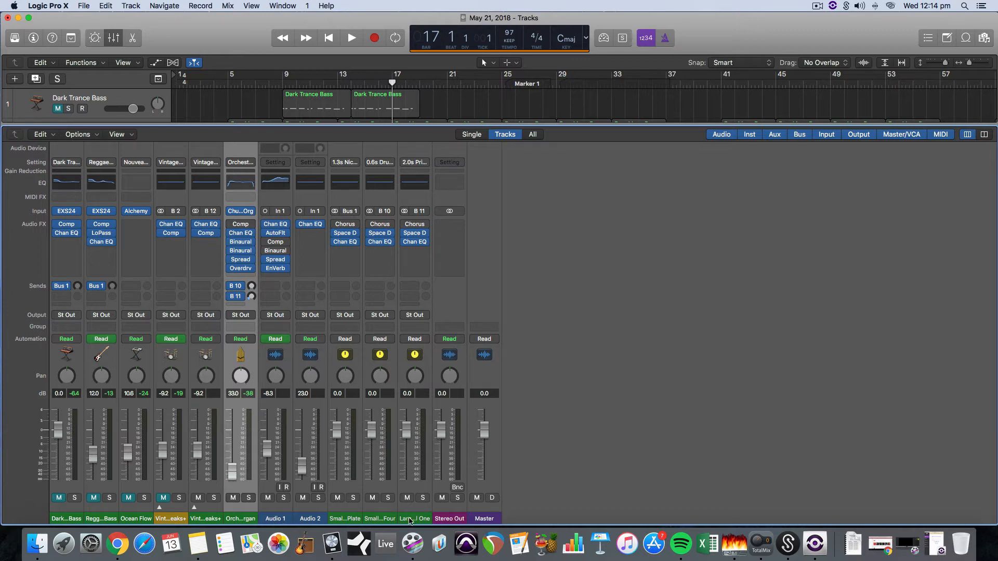
mouse_move(413, 519)
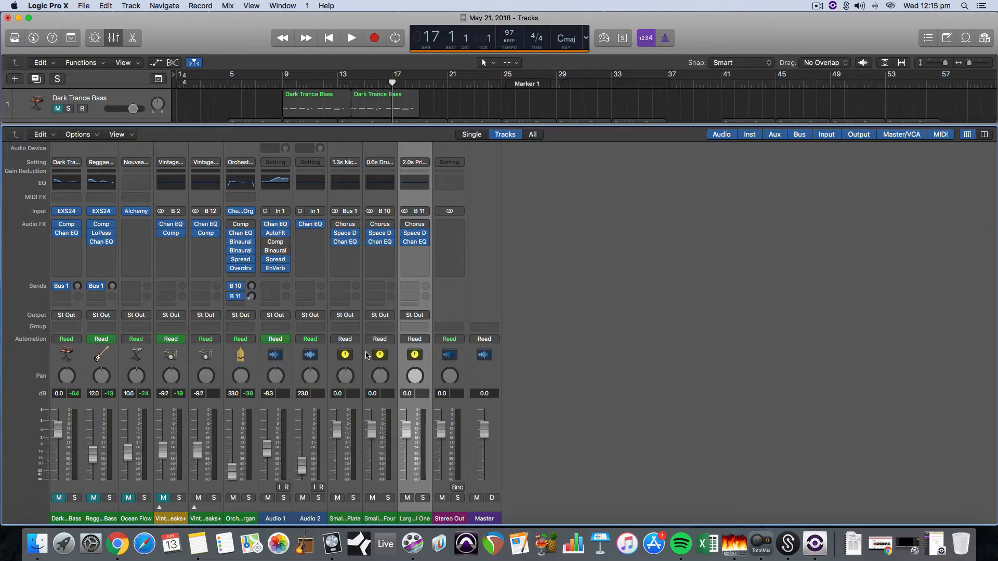
mouse_move(92, 137)
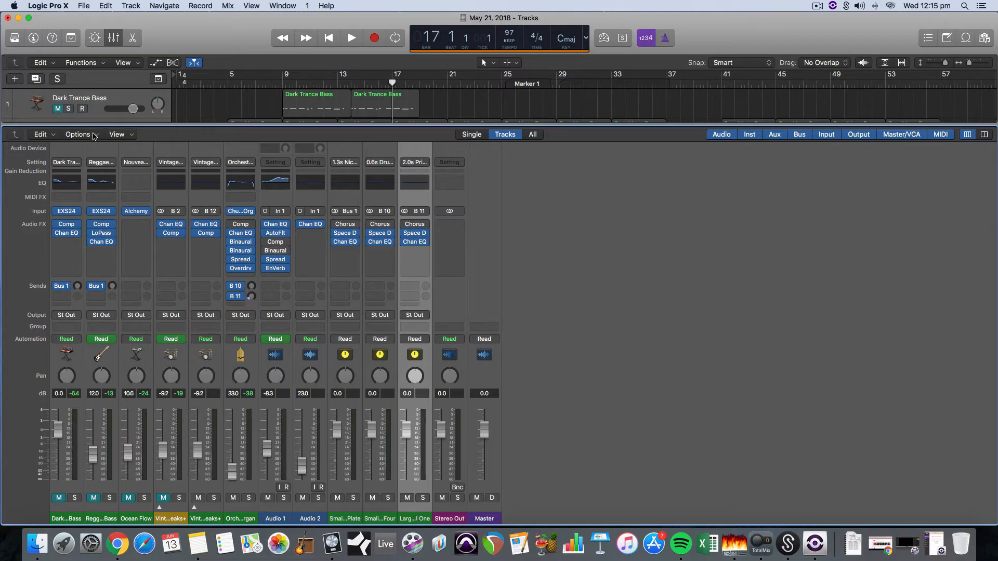
Create a new auxiliary channel strip 'cath reverb' from the Mixer Options menu
left_click(78, 134)
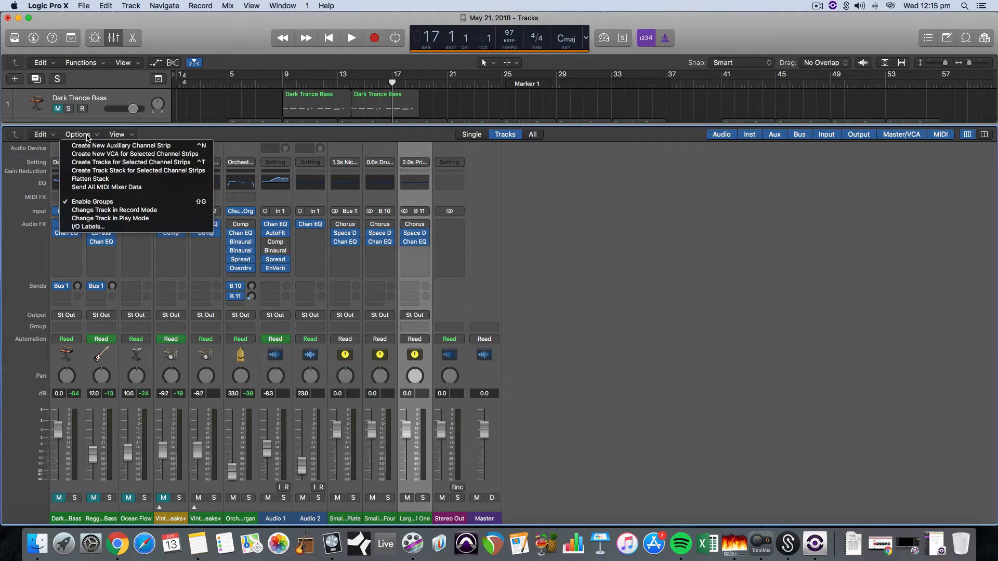
mouse_move(127, 146)
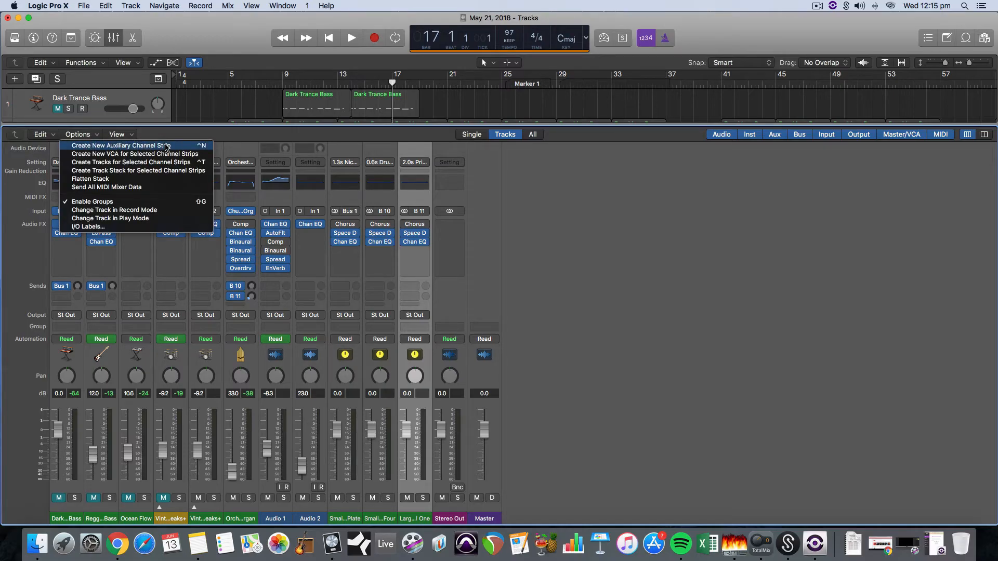
left_click(120, 146)
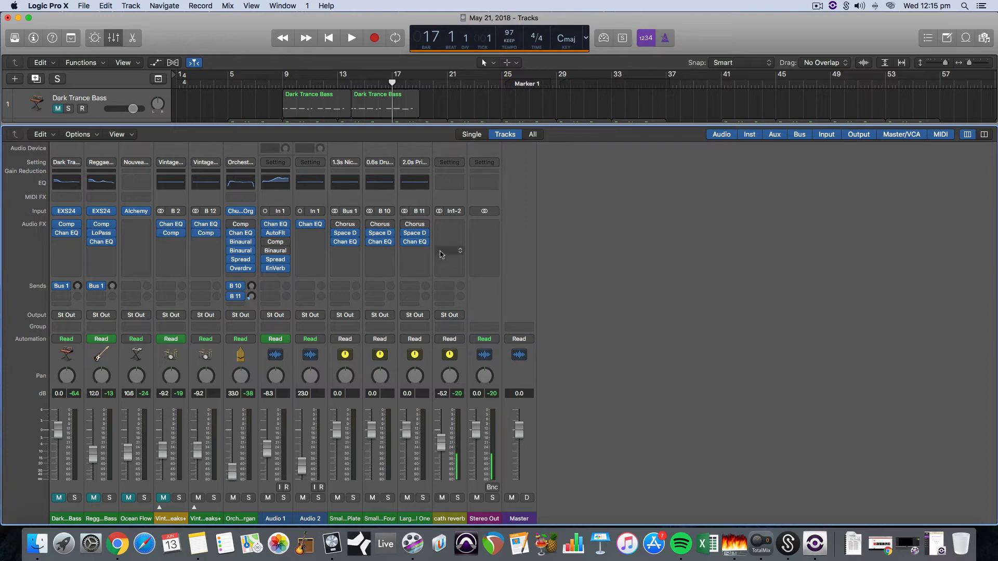
Raise the cath reverb fader to about 0 dB and clear its input assignment
left_click(451, 211)
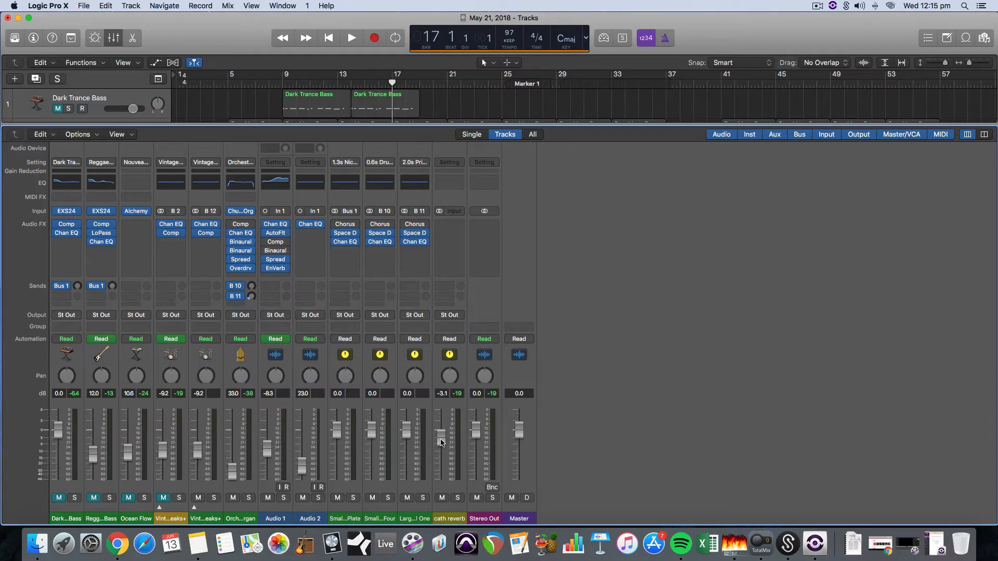
left_click_drag(441, 444, 442, 426)
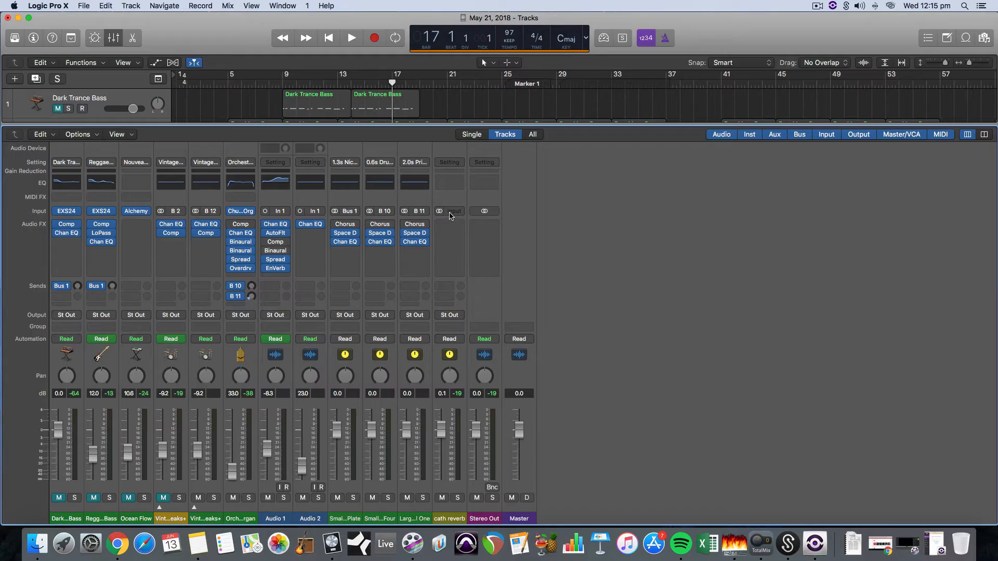
left_click(452, 211)
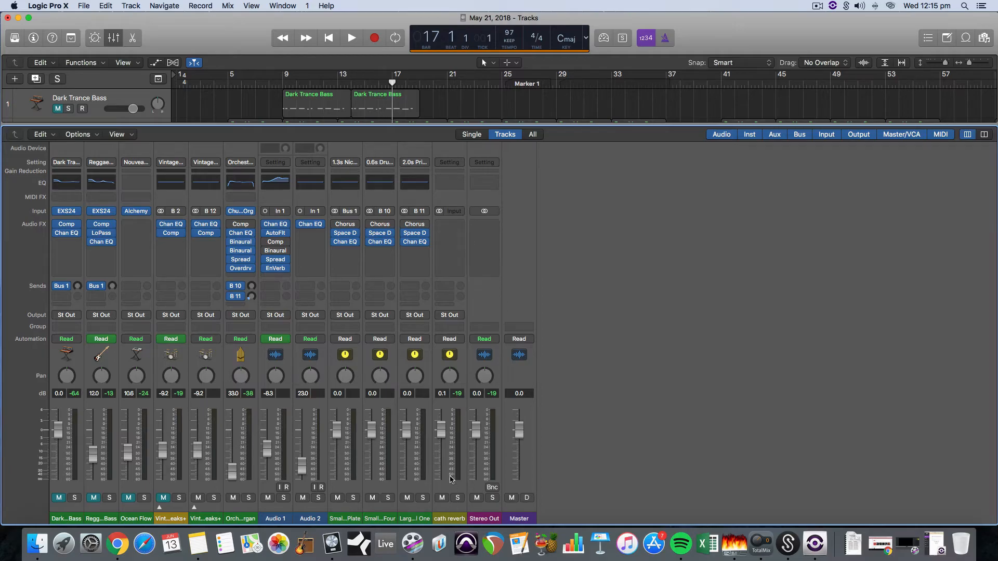
left_click(449, 517)
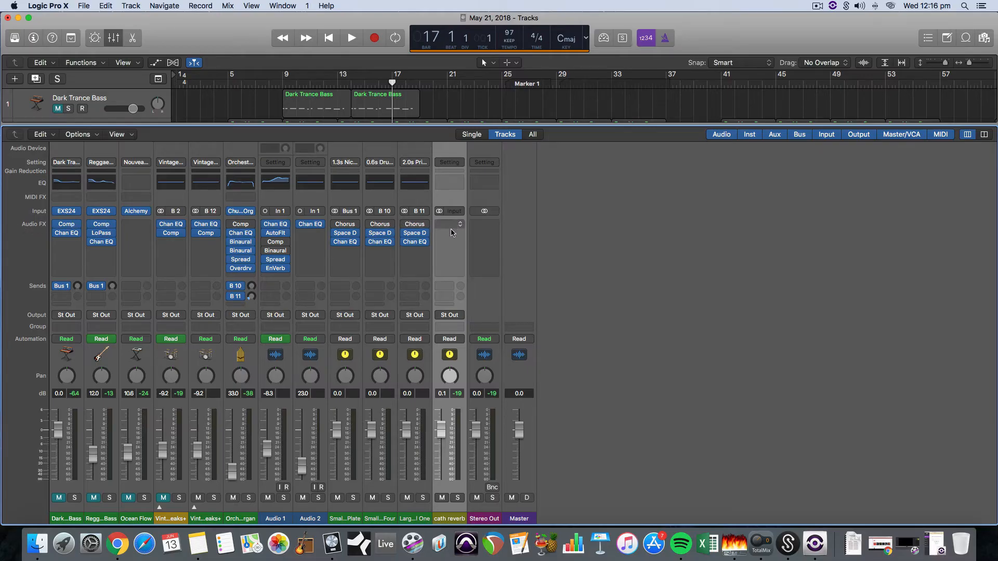
mouse_move(449, 229)
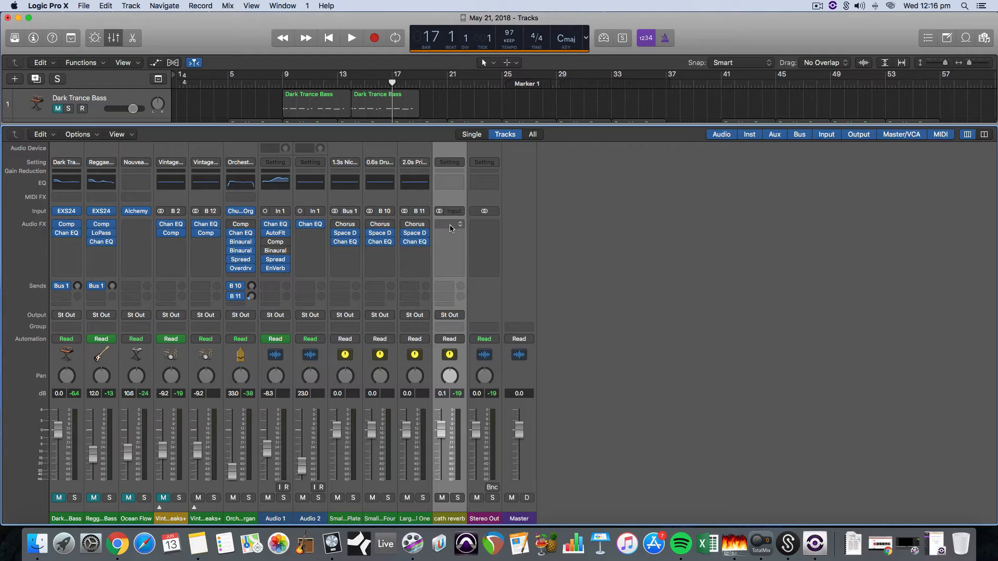
Insert a stereo ChromaVerb in the cath reverb's first Audio FX slot
left_click(449, 225)
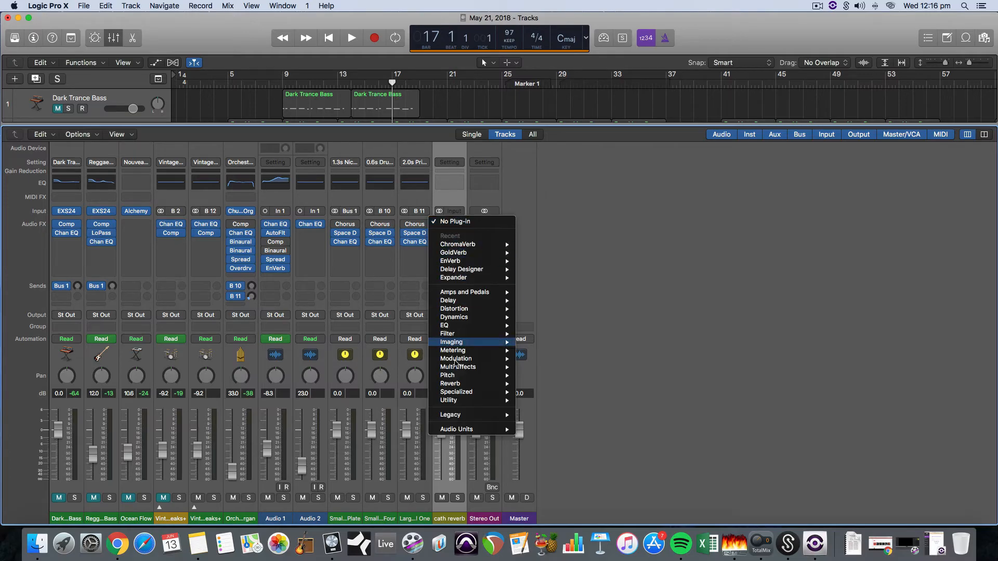
mouse_move(642, 342)
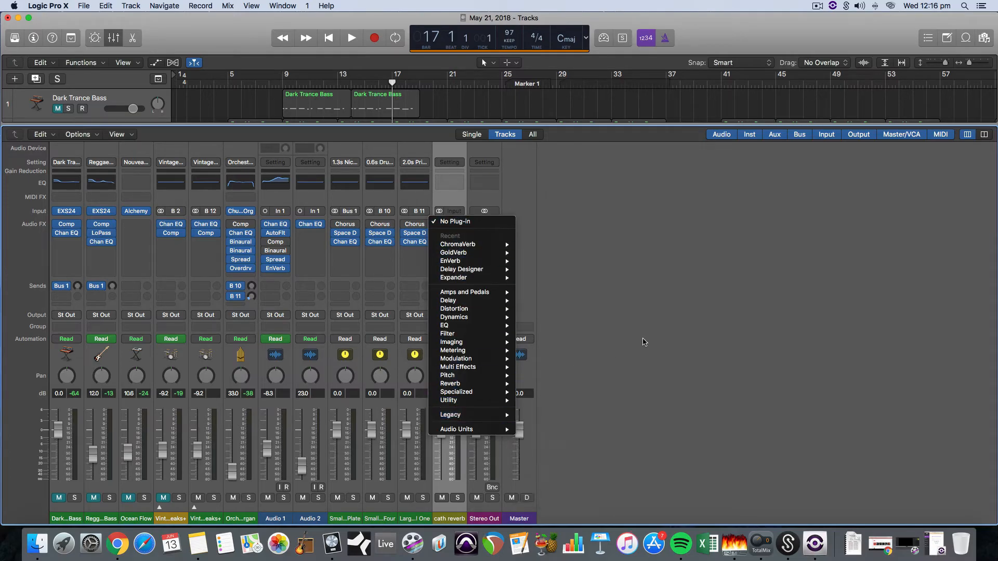
mouse_move(443, 317)
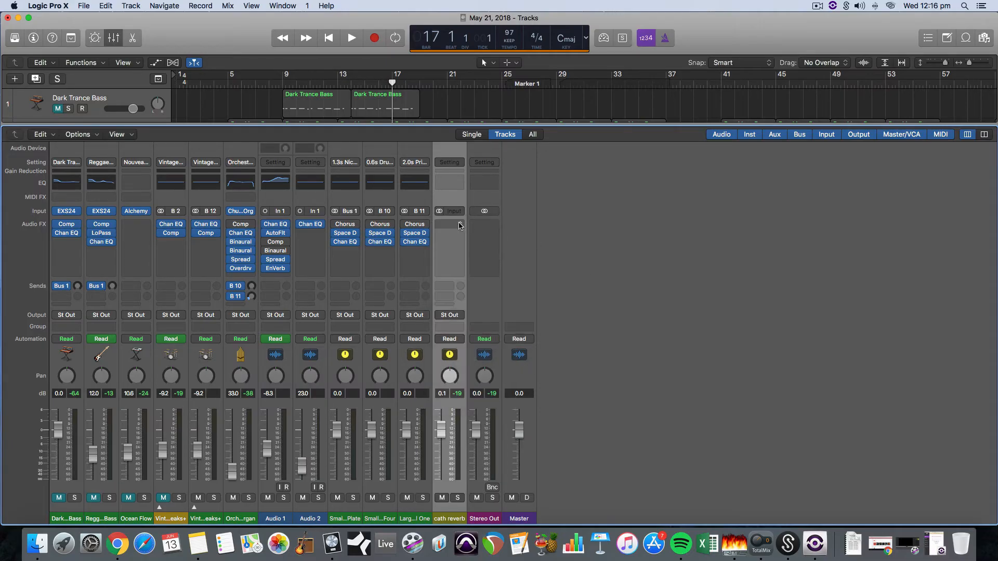
left_click(449, 224)
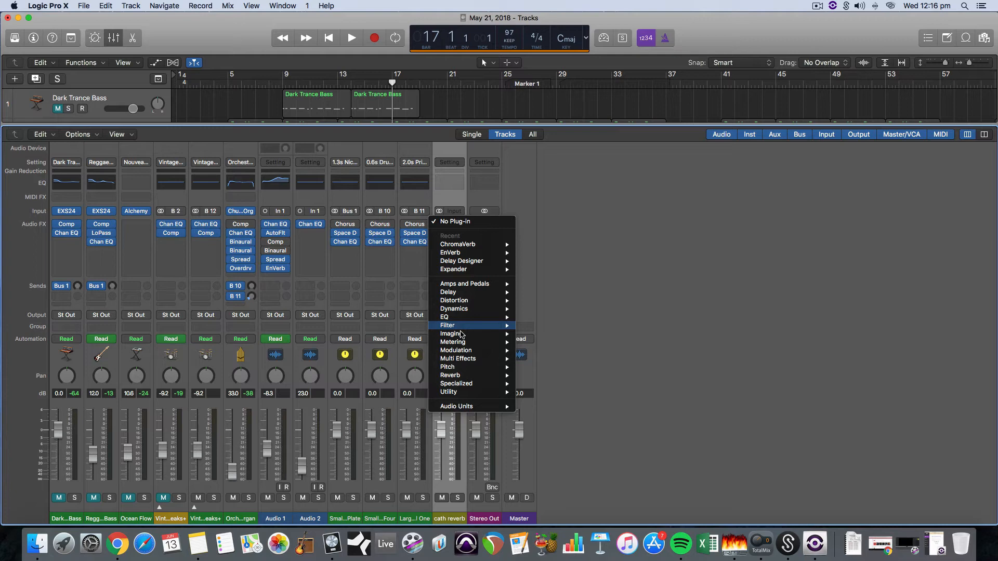
mouse_move(450, 375)
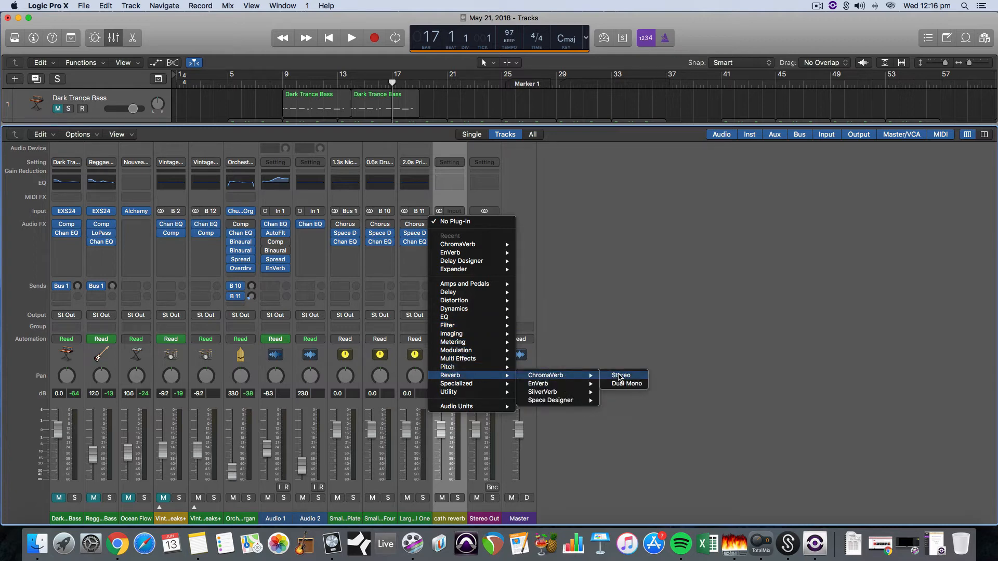
left_click(621, 376)
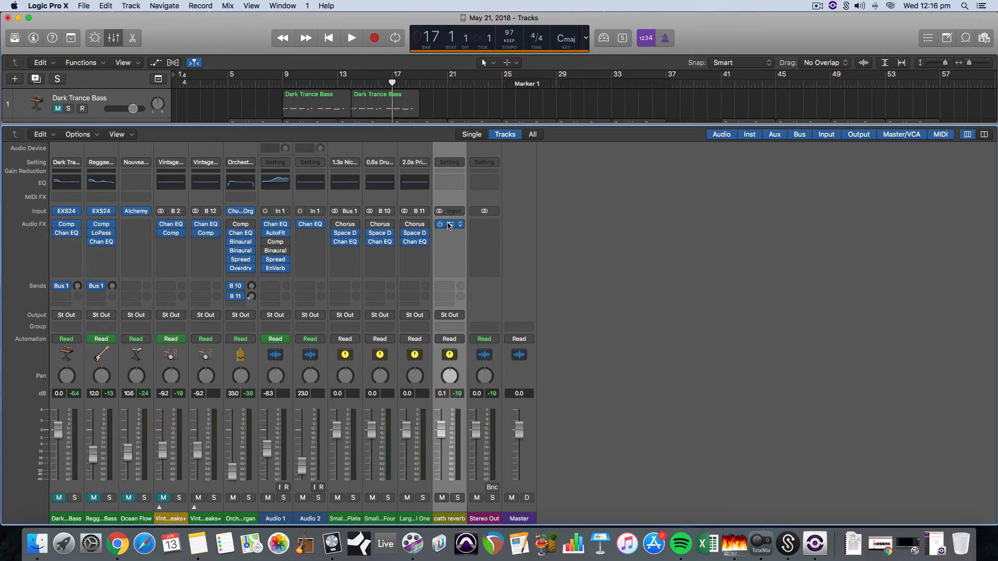
left_click(449, 224)
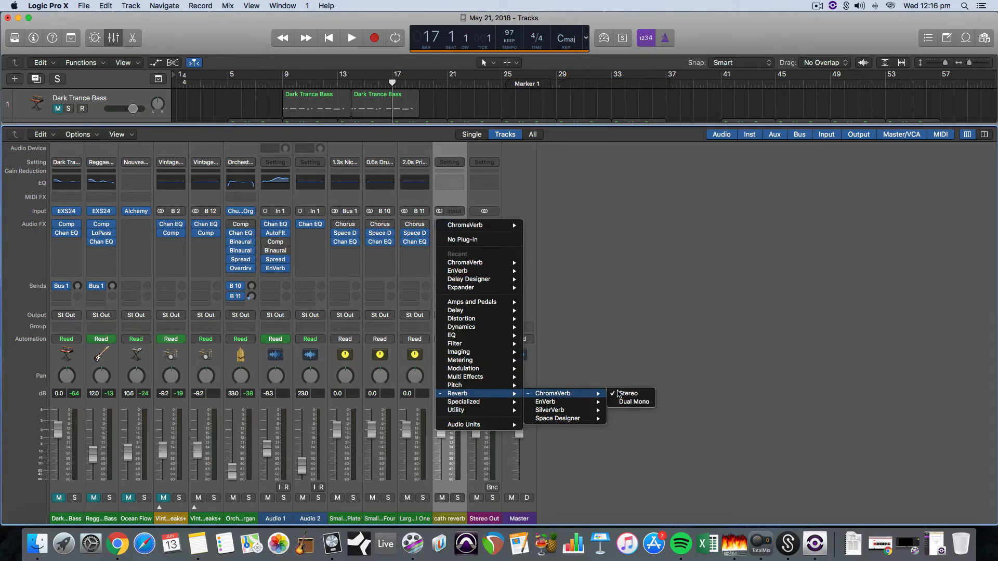
left_click(628, 393)
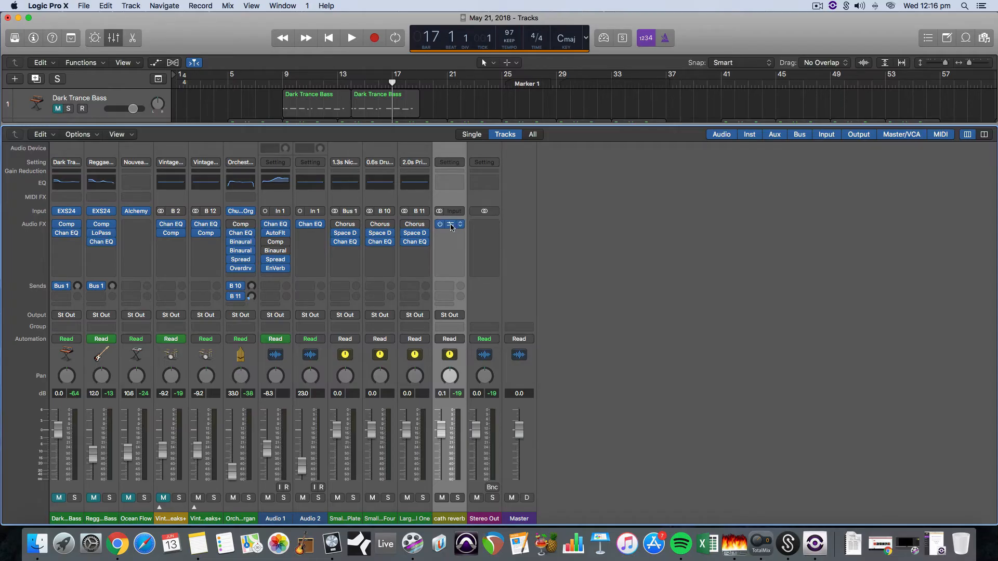
Set the ChromaVerb mix to Dry 0% and Wet 100%
left_click(449, 225)
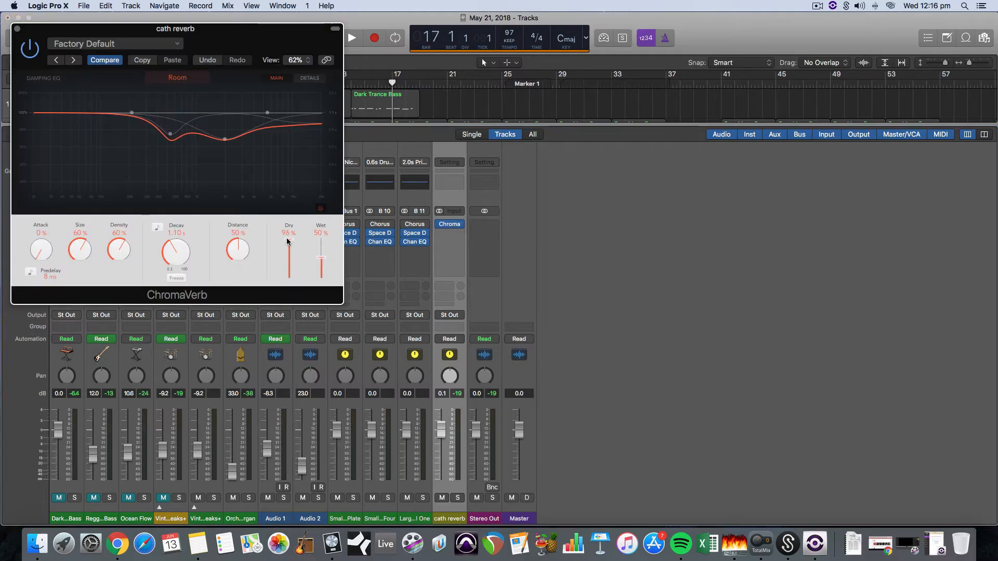
left_click_drag(288, 241, 288, 280)
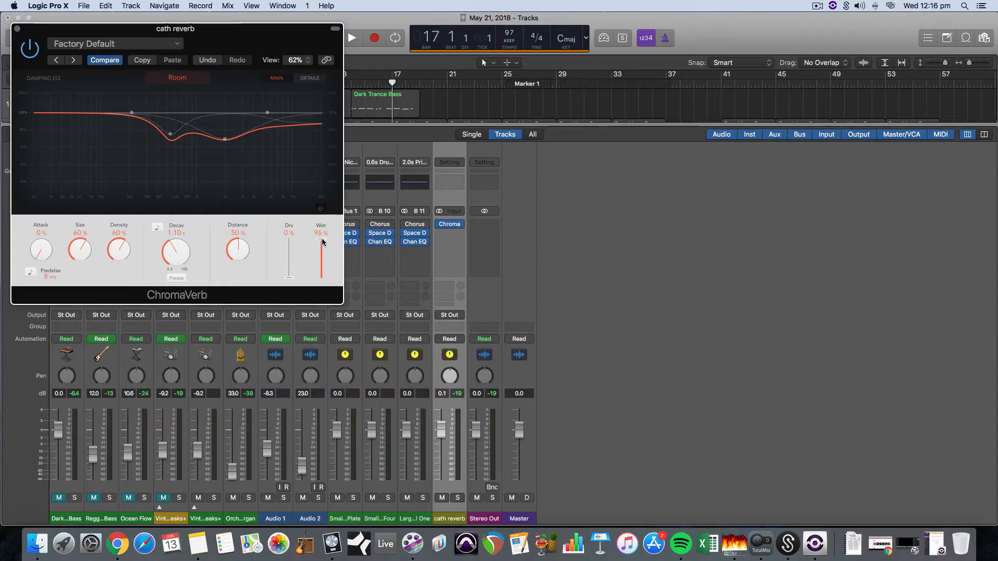
left_click(449, 224)
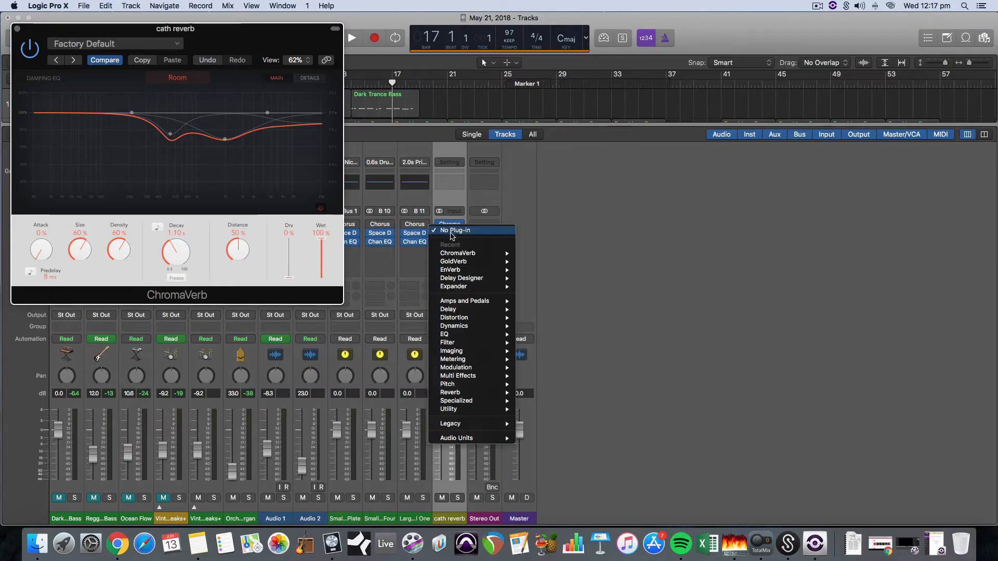
mouse_move(450, 423)
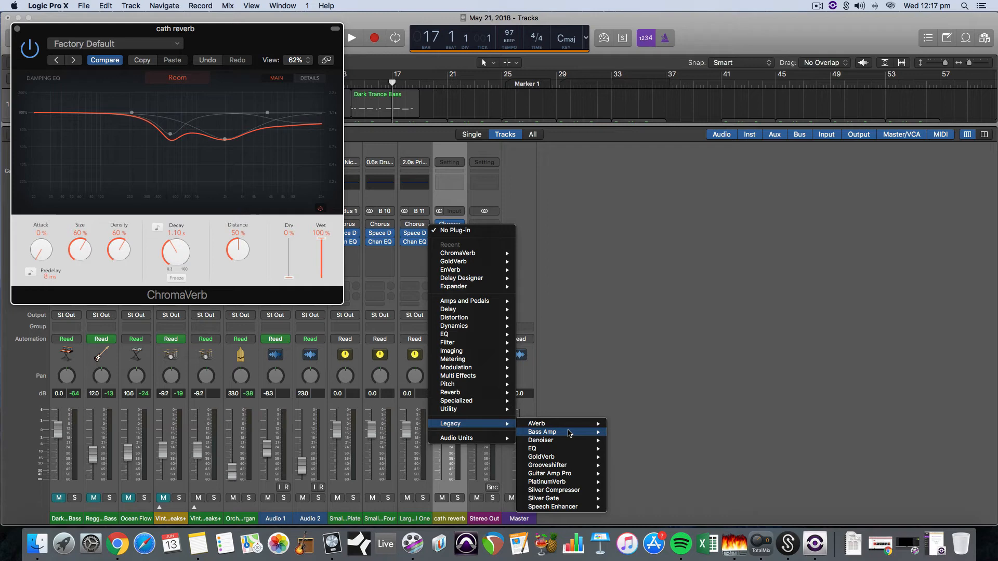
mouse_move(560, 474)
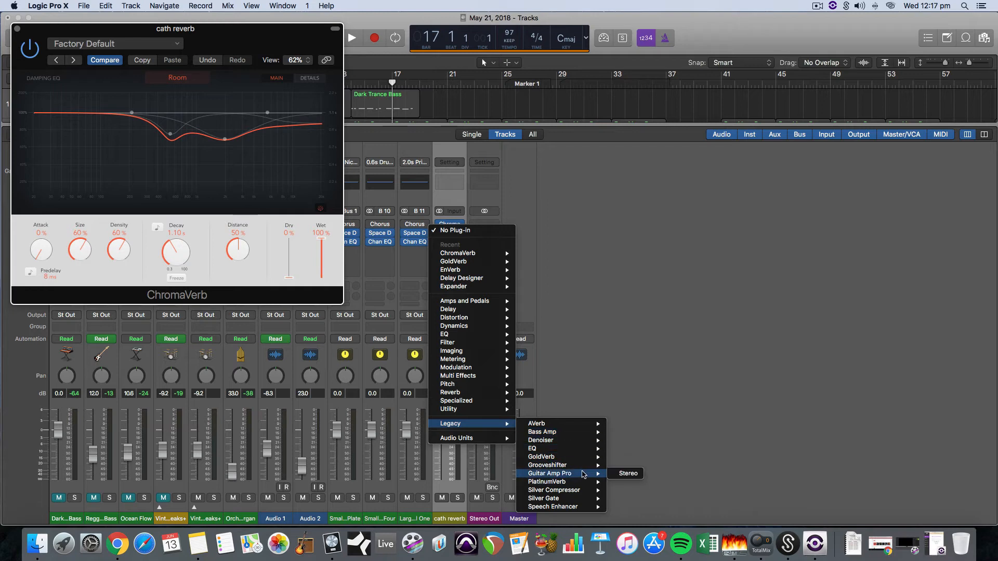
Insert legacy GoldVerb after ChromaVerb and adjust its mix and the wet amount
left_click(540, 456)
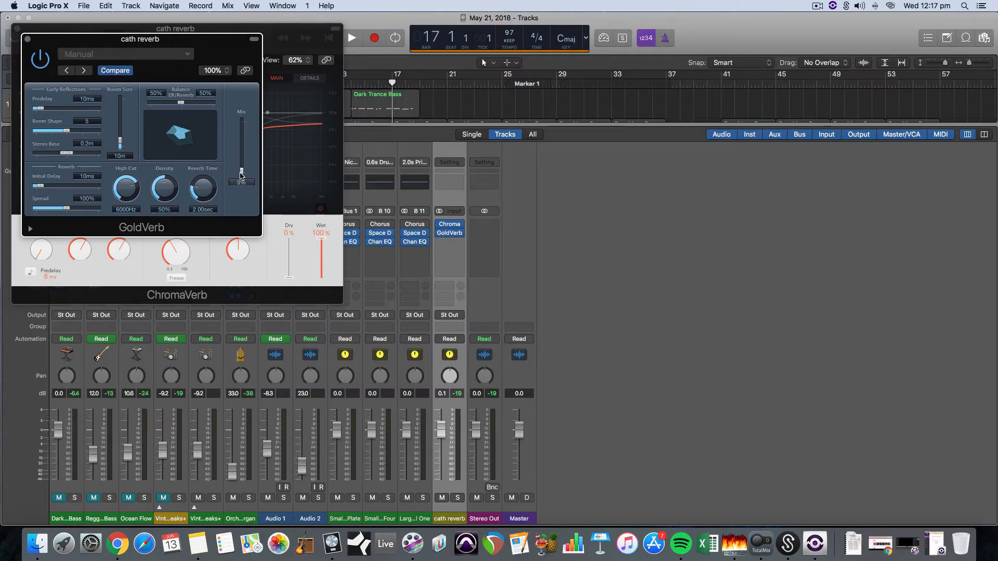
left_click_drag(240, 174, 240, 127)
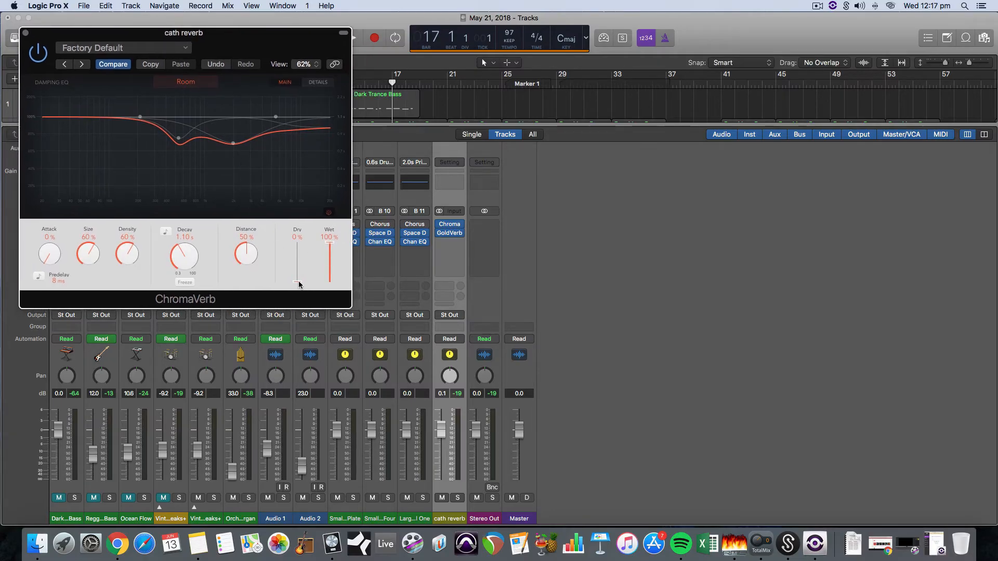
left_click_drag(297, 282, 296, 242)
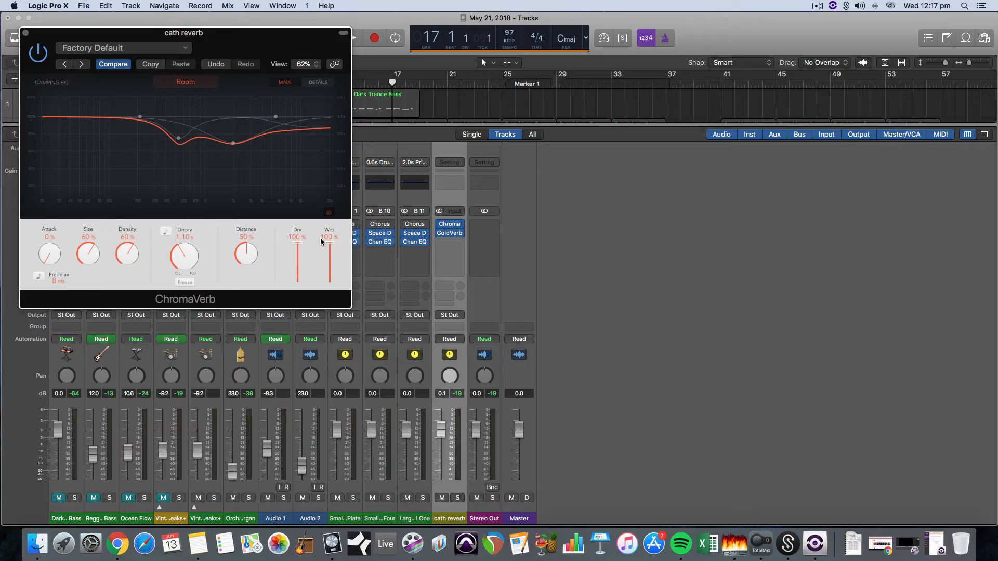
Set ChromaVerb Dry to 0% with Wet around 19% so only the effect passes
left_click_drag(329, 237, 329, 278)
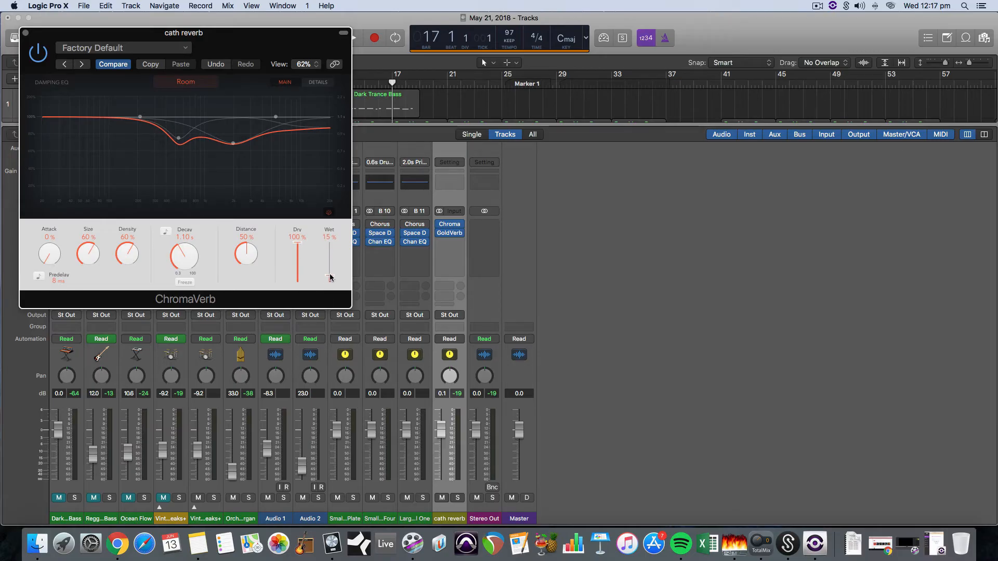
left_click_drag(329, 282, 329, 278)
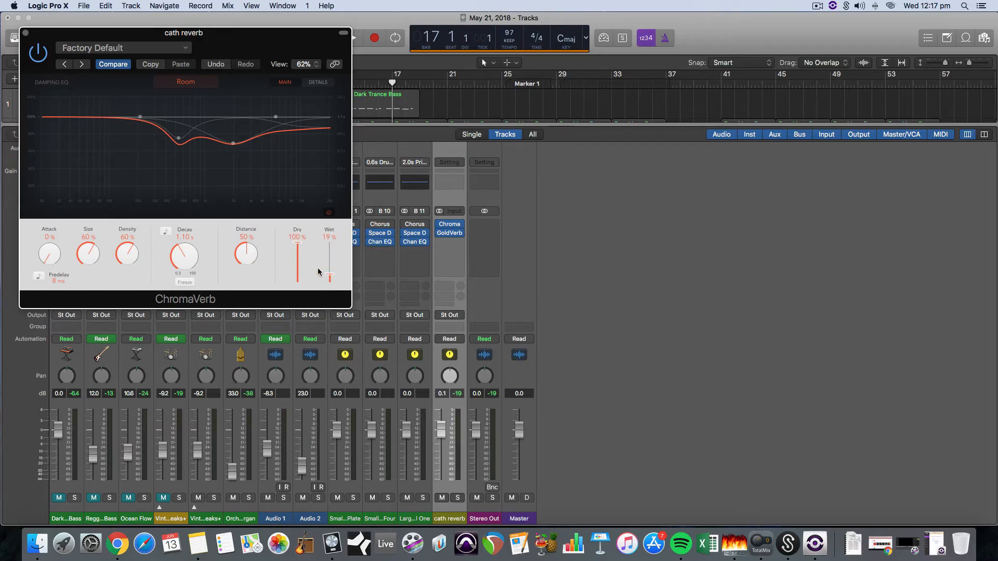
left_click_drag(296, 239, 296, 280)
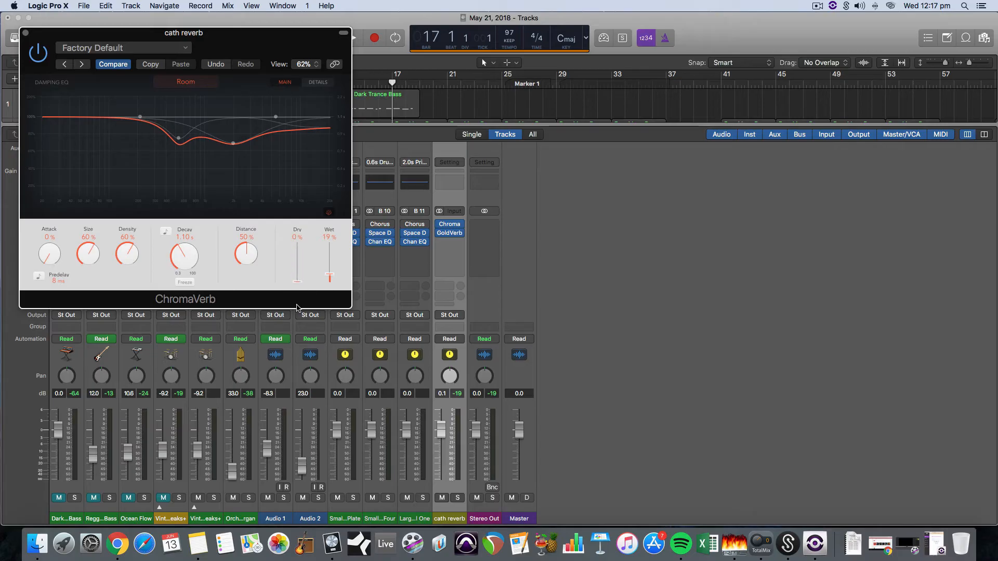
left_click_drag(330, 280, 330, 239)
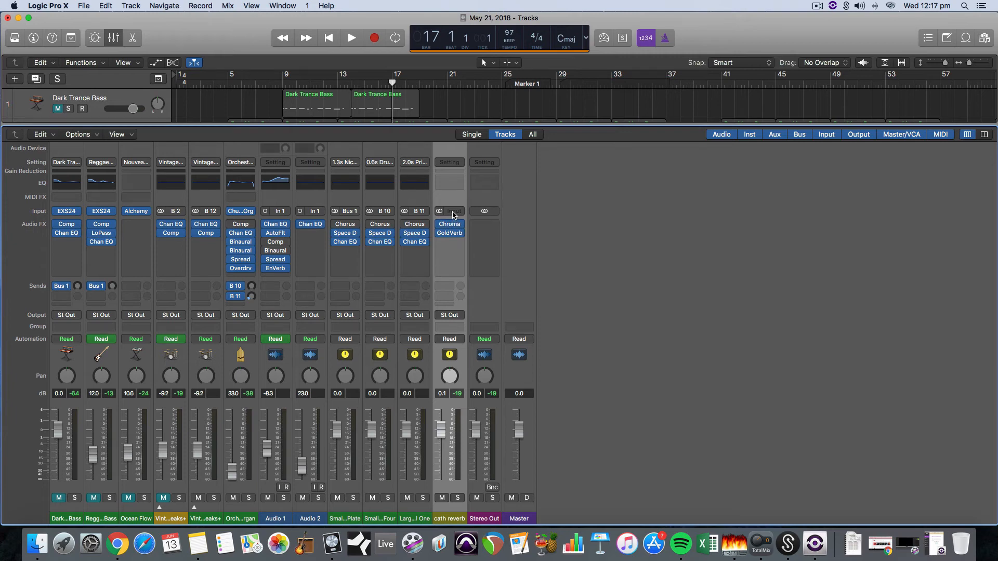
Open the cath reverb Input slot to route it from Bus 27
left_click(449, 211)
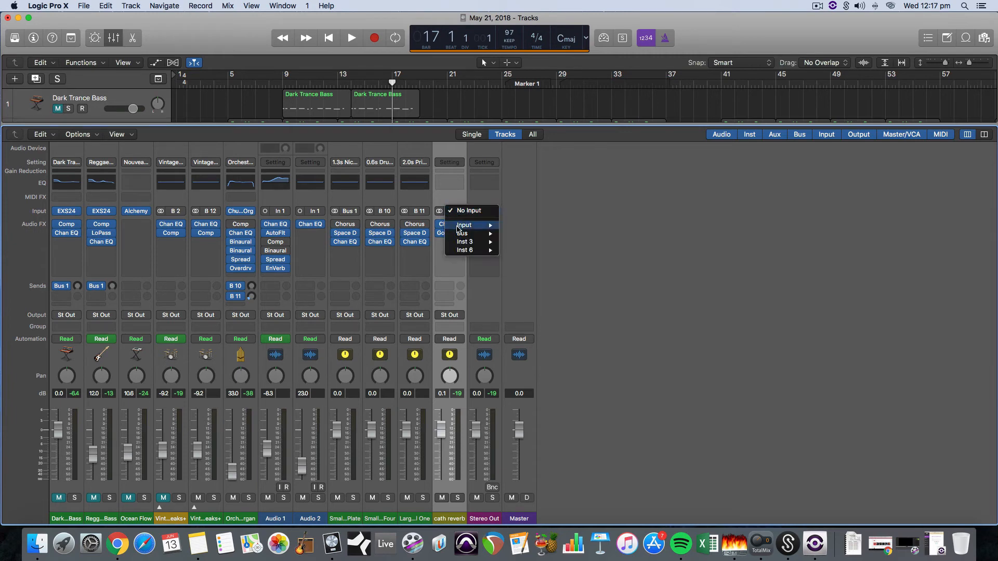
mouse_move(464, 233)
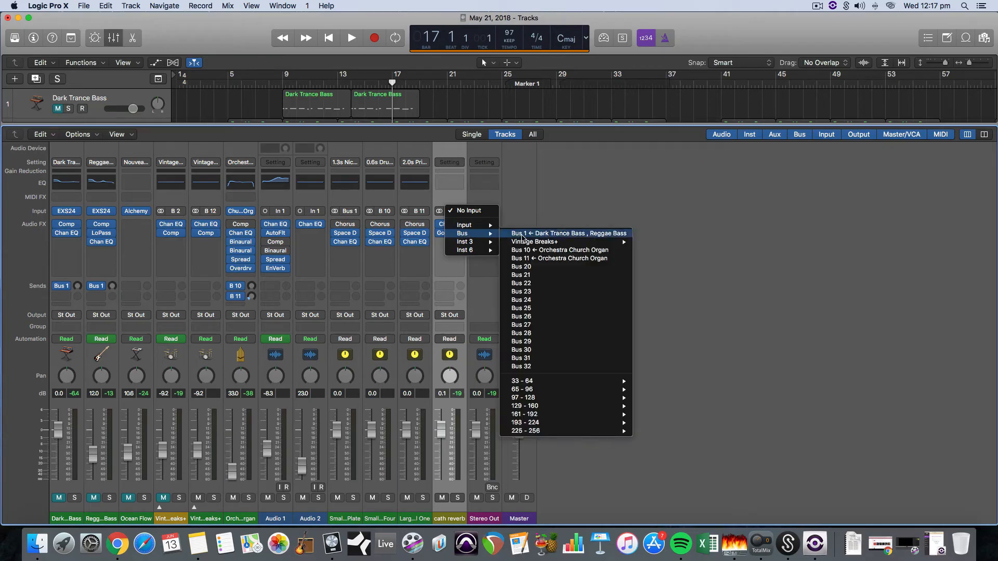
mouse_move(521, 267)
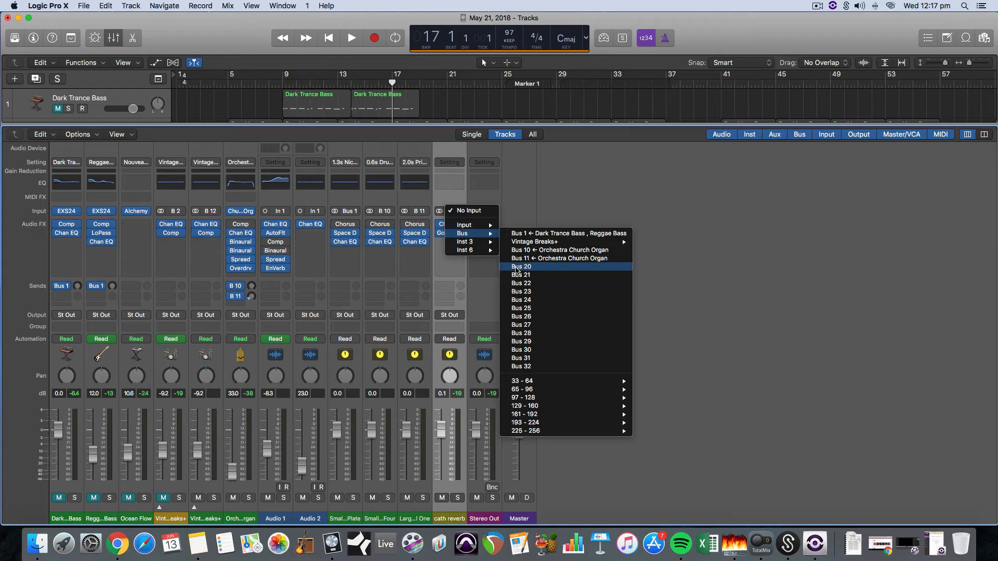
mouse_move(521, 300)
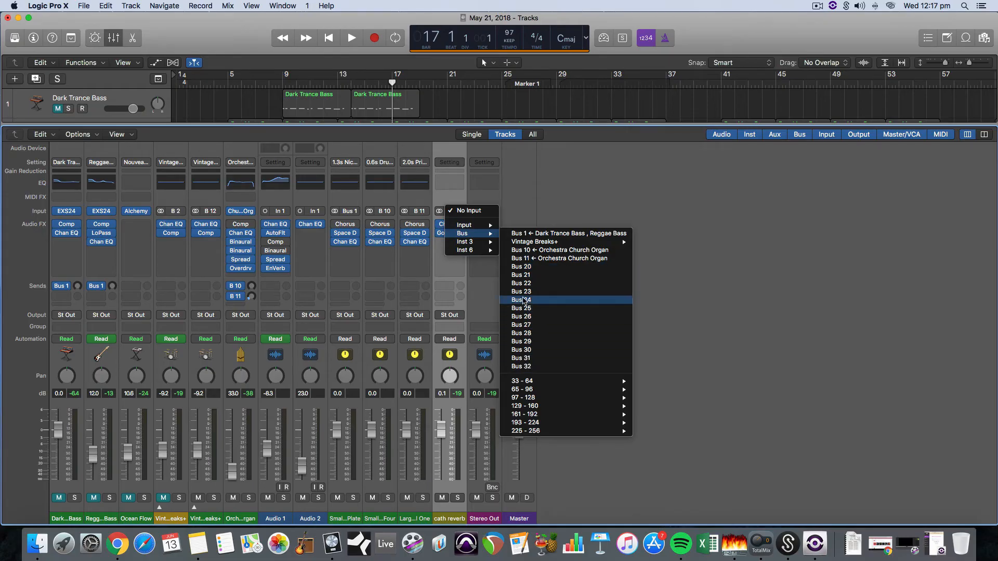
mouse_move(562, 318)
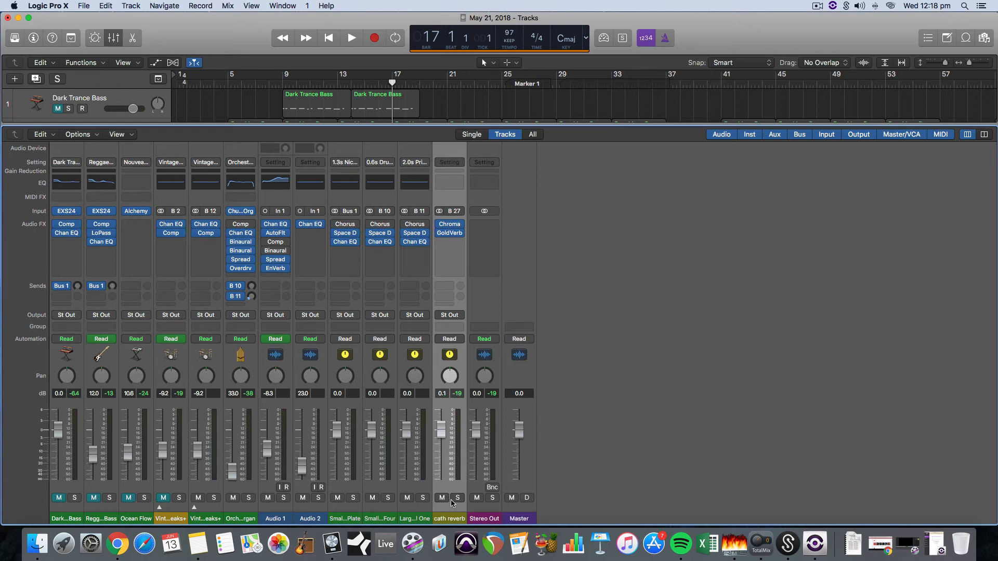
mouse_move(162, 293)
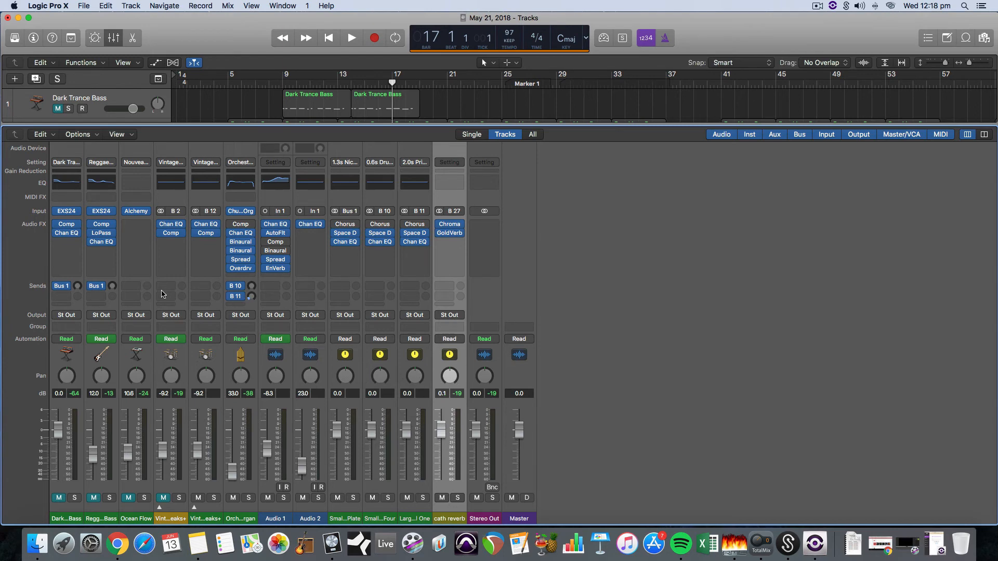
mouse_move(156, 296)
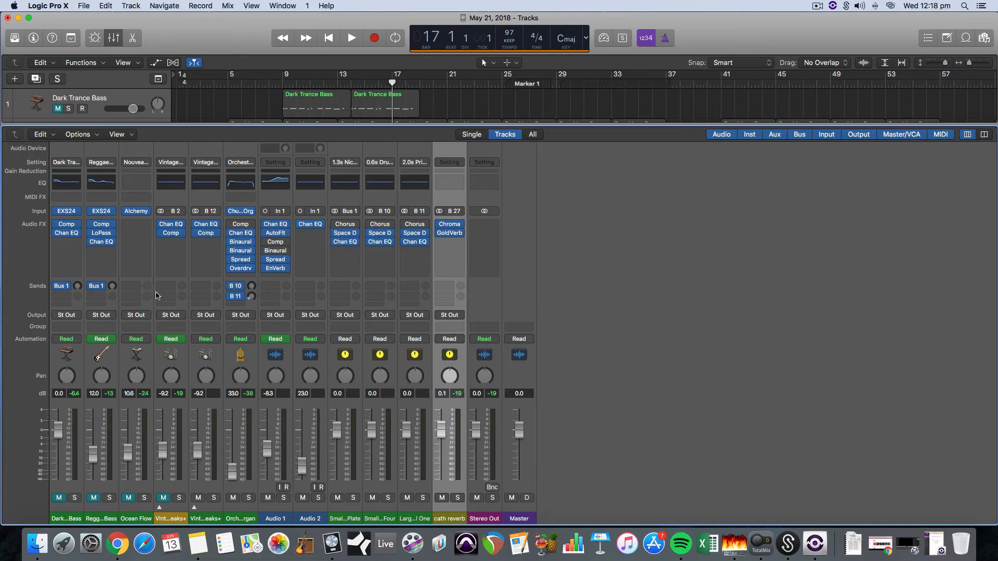
Add a Bus 27 → cath reverb send on the organ channel and start playback
left_click(240, 519)
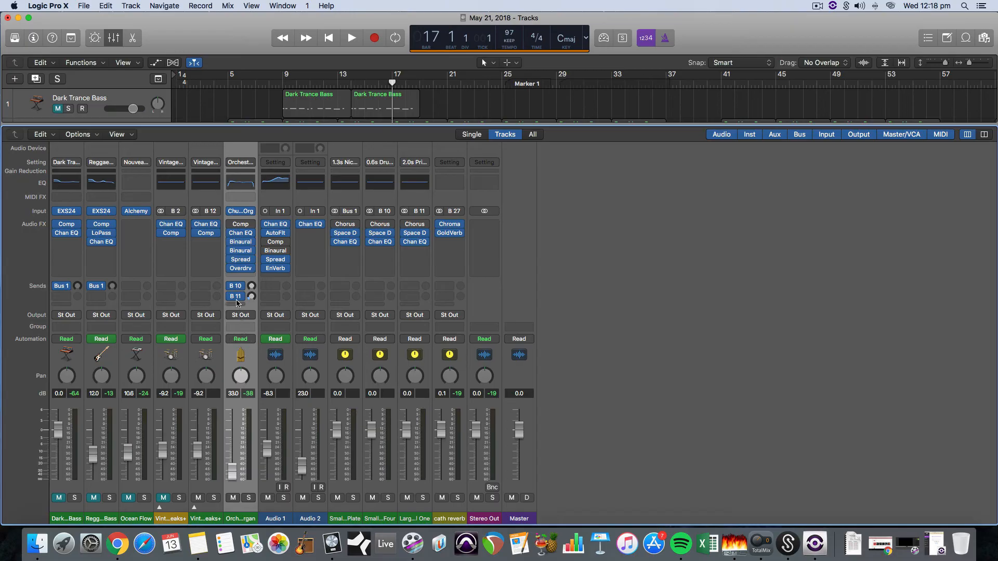
left_click(235, 296)
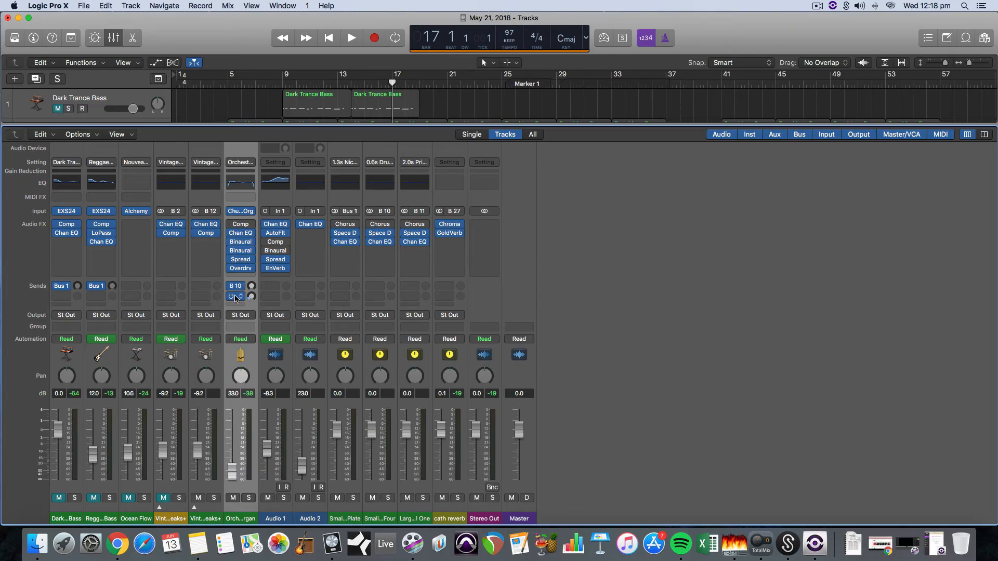
left_click(235, 296)
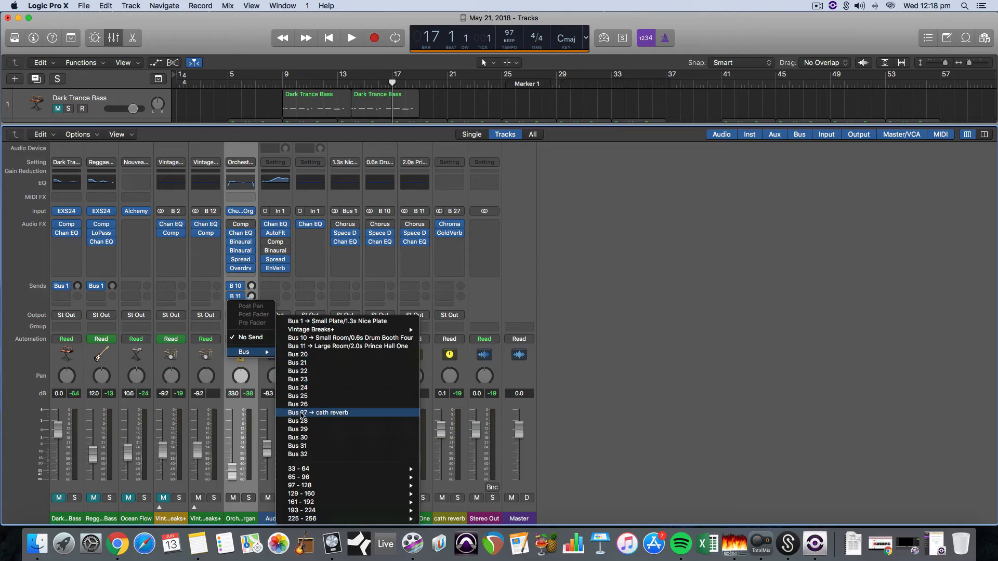
left_click(297, 413)
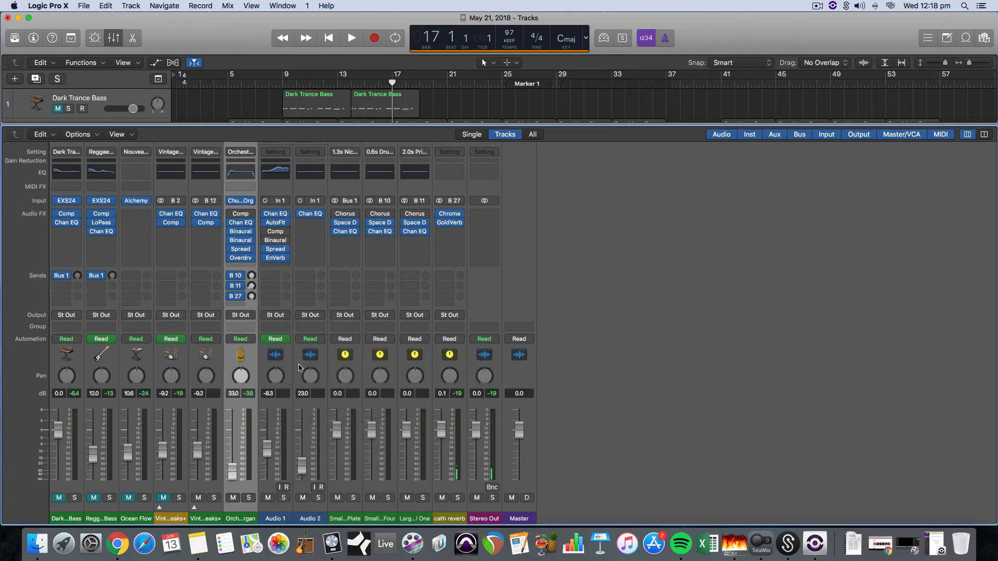
left_click(350, 38)
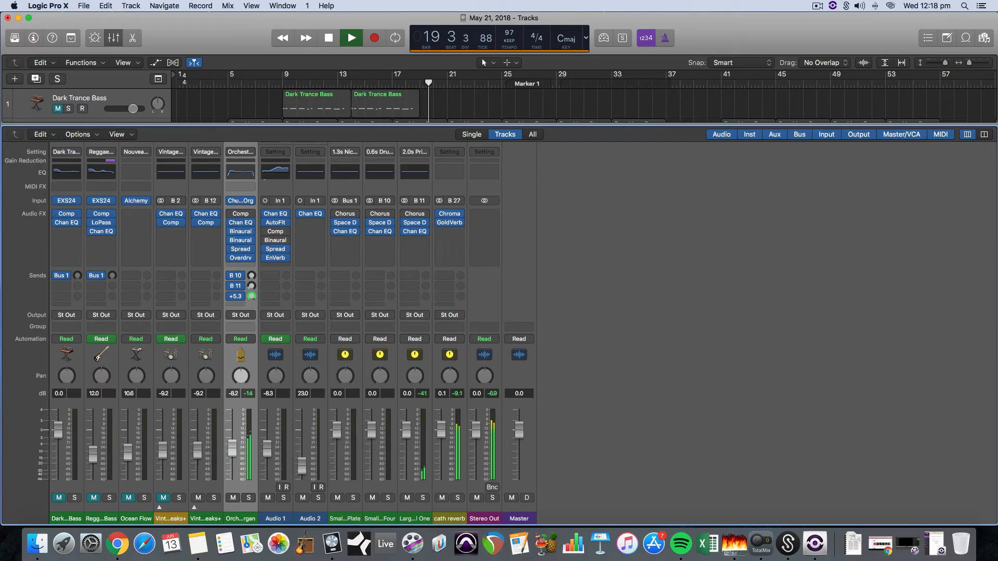
left_click(350, 38)
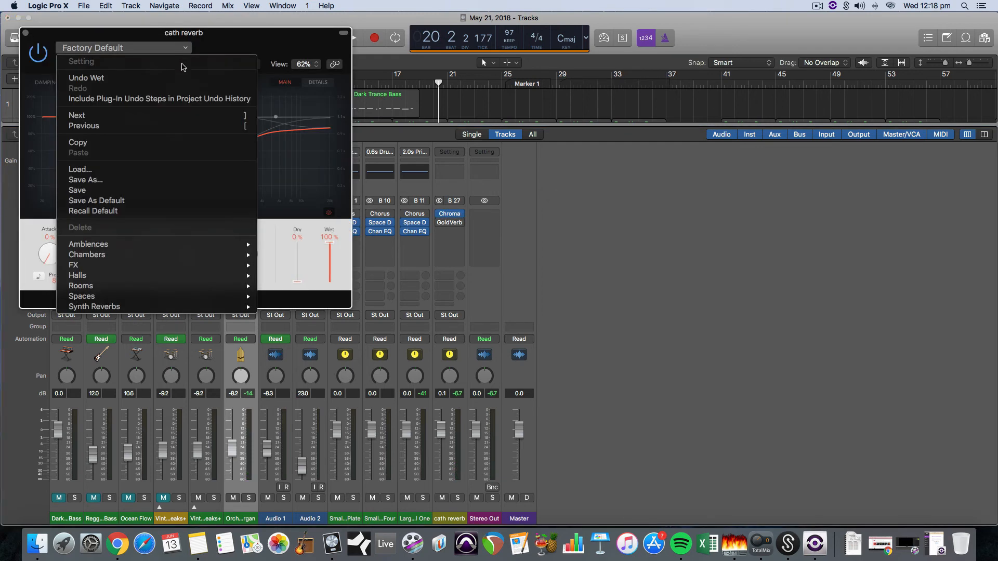
mouse_move(81, 296)
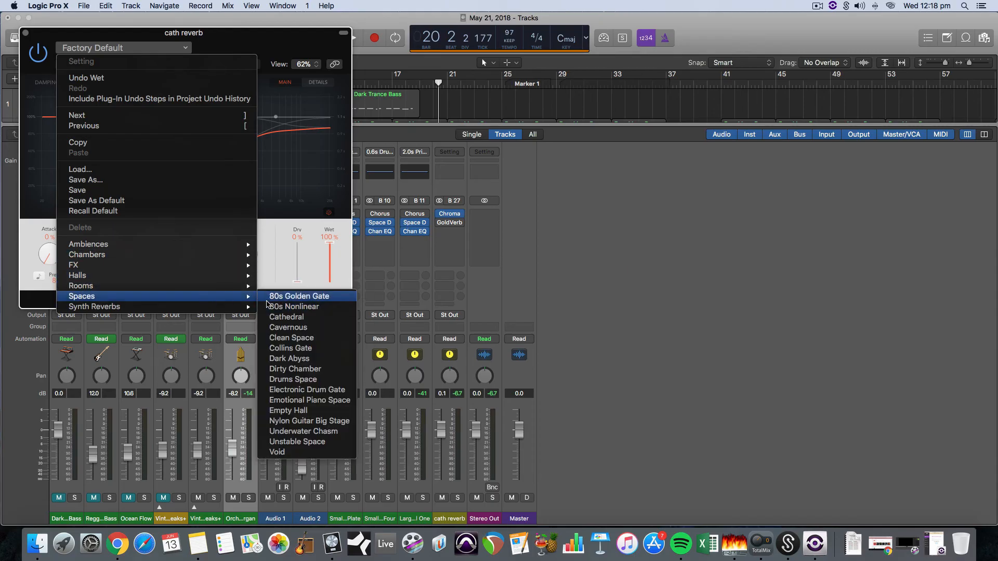
Load the Spaces > Cathedral preset on ChromaVerb and close its window
left_click(285, 316)
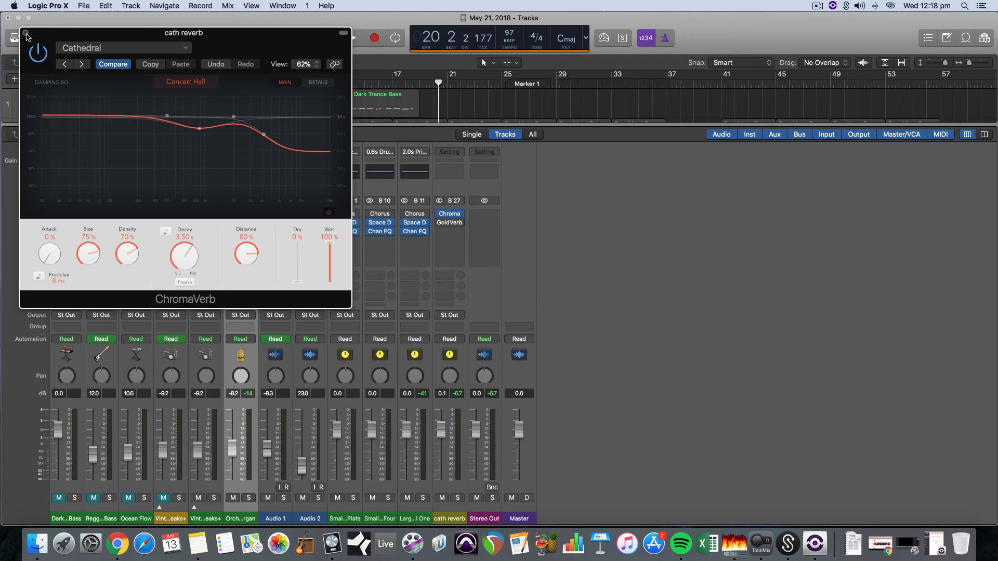
left_click(24, 33)
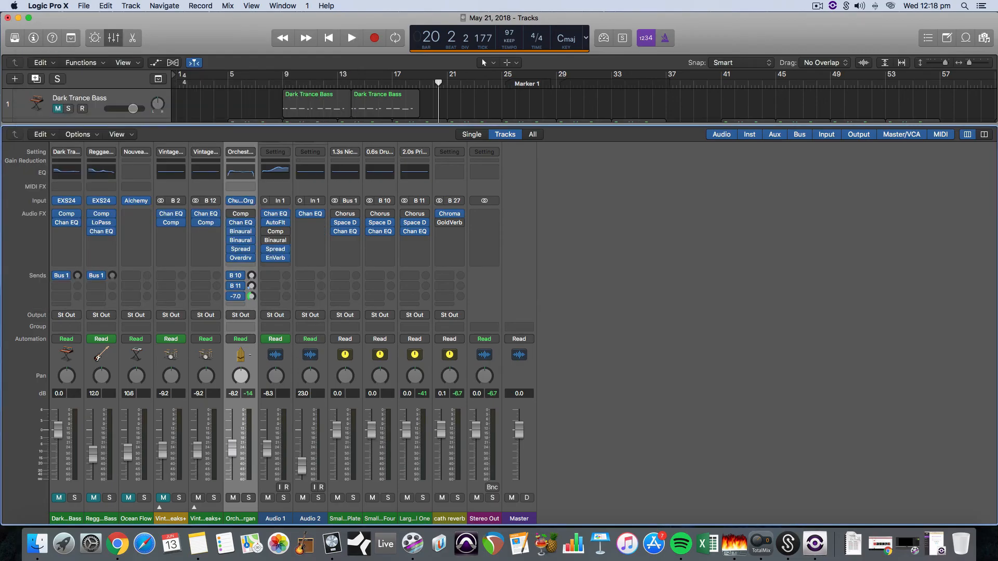
Play the song while setting the organ's cath reverb send to about +3.4, then stop
left_click(350, 38)
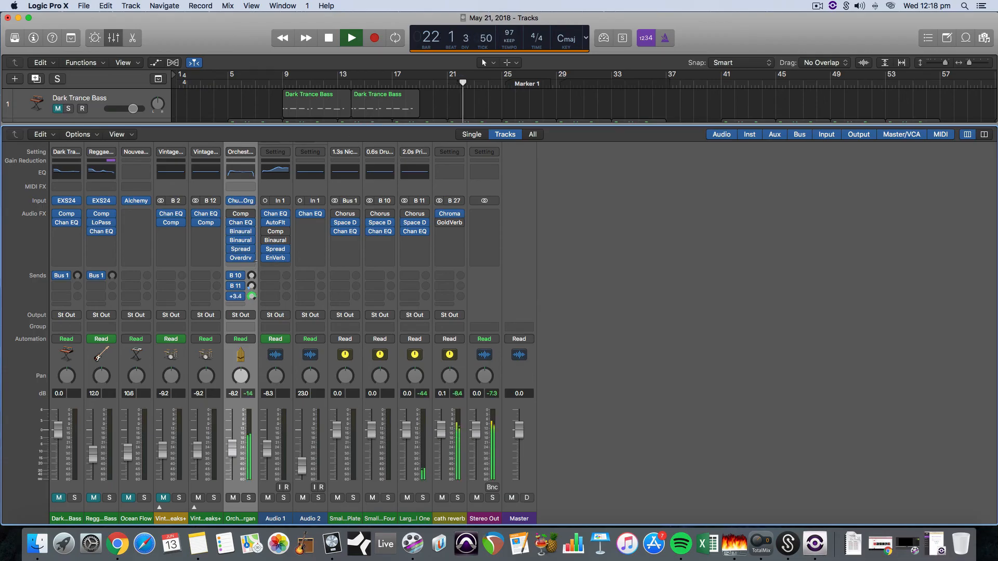
left_click(351, 37)
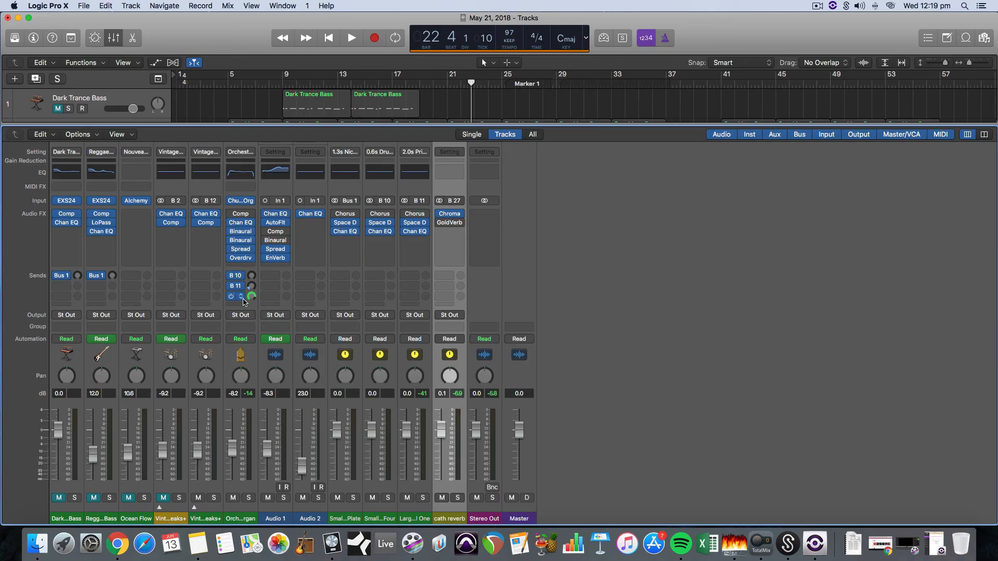
left_click(236, 296)
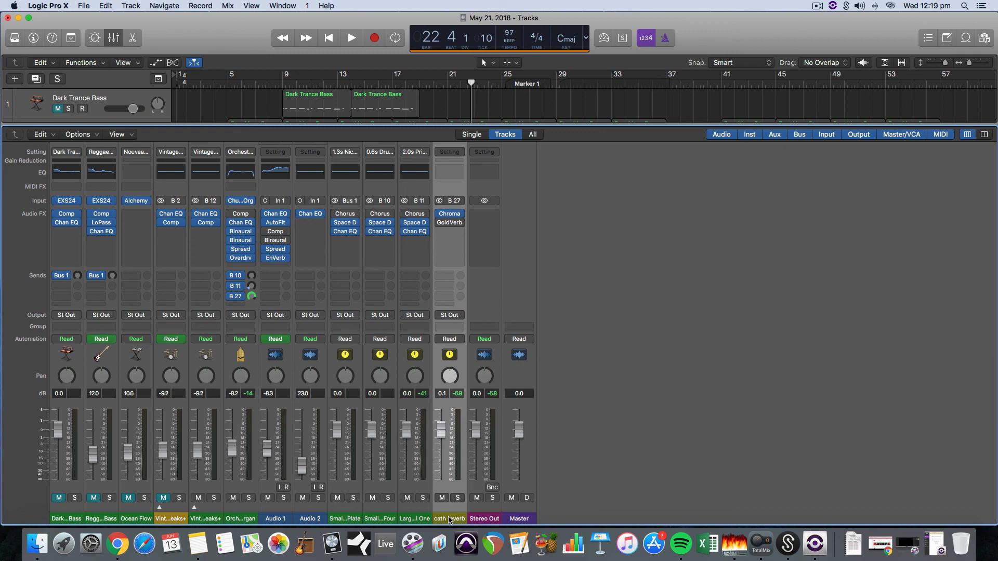
mouse_move(449, 217)
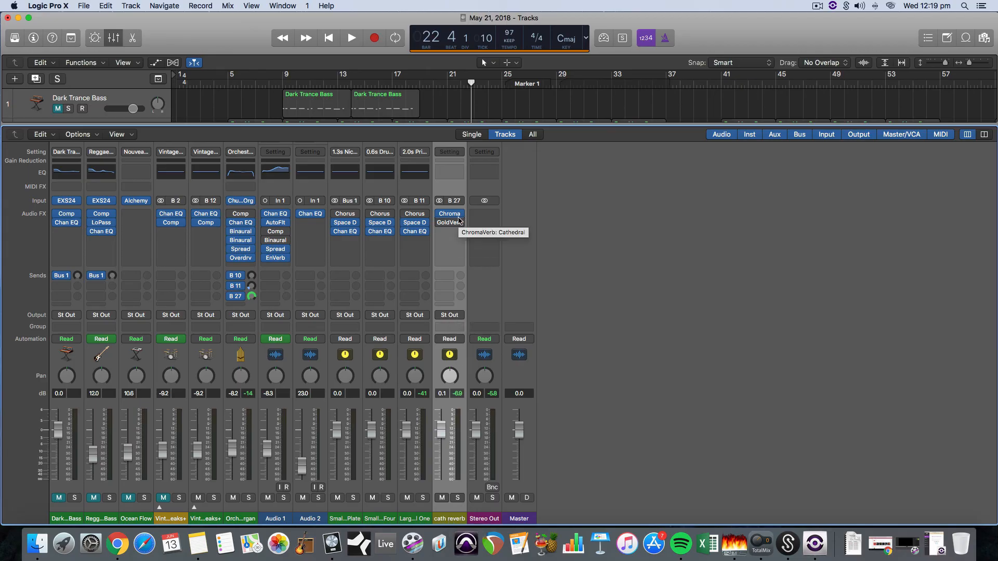
mouse_move(446, 467)
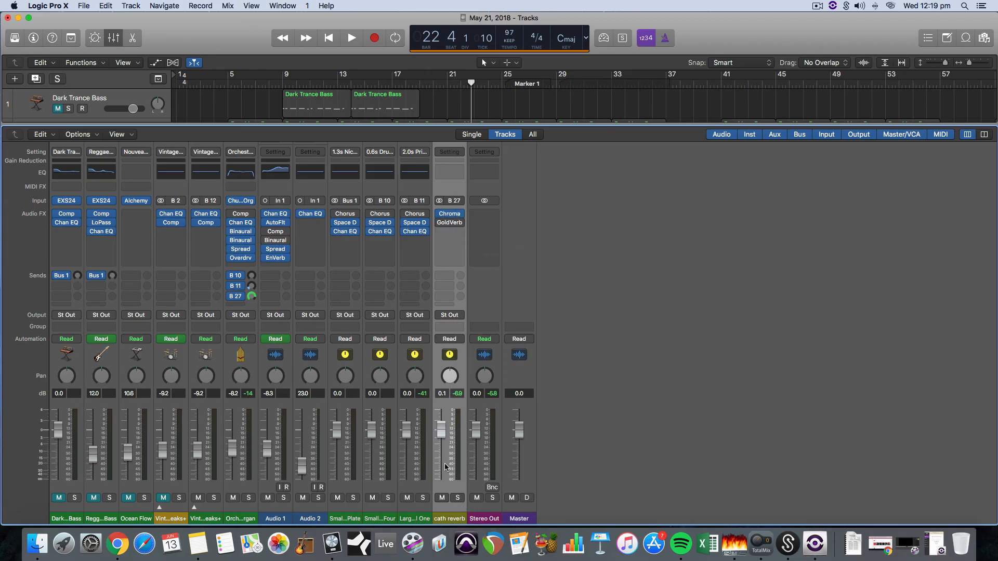
mouse_move(448, 306)
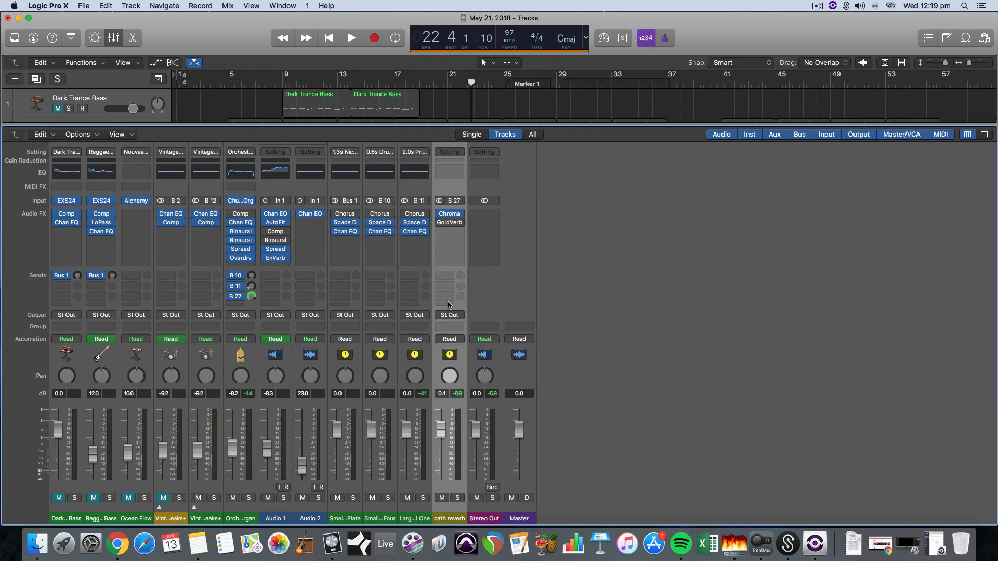